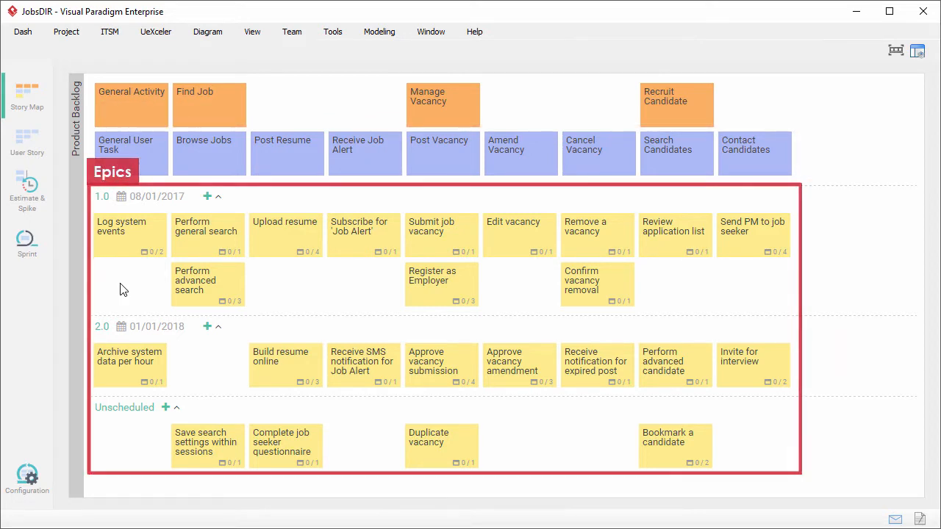
Request the simplified story-map structure from the Scrum configuration, raising the irreversible-change warning.
{"action": "left_click", "coordinate": [27, 144]}
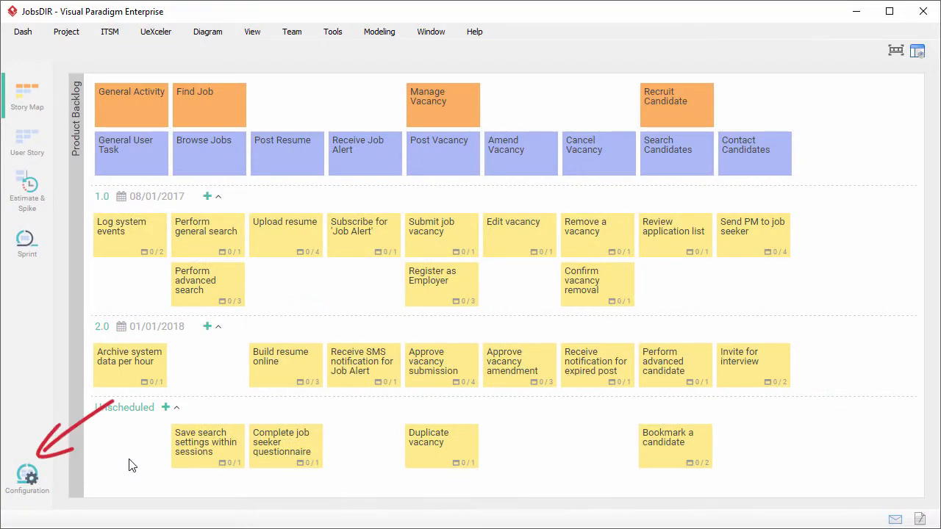
{"action": "left_click", "coordinate": [26, 478]}
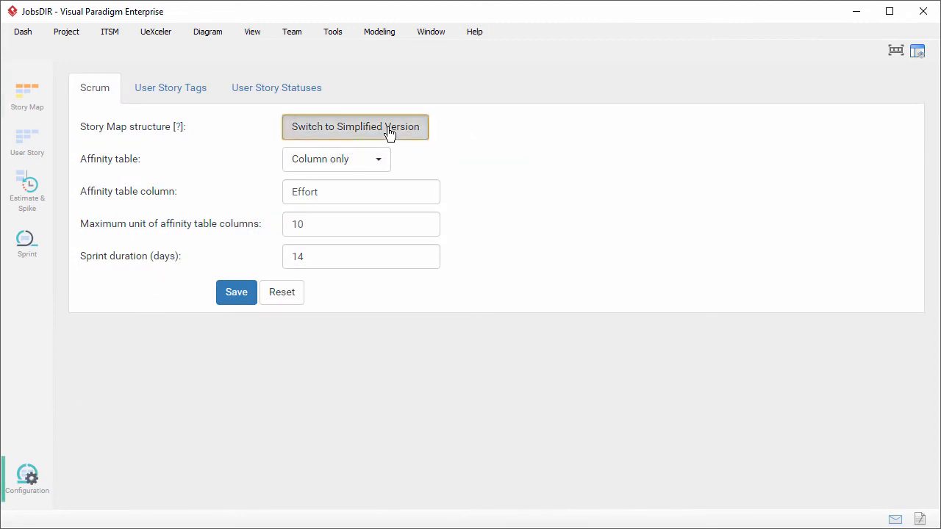
{"action": "left_click", "coordinate": [355, 126]}
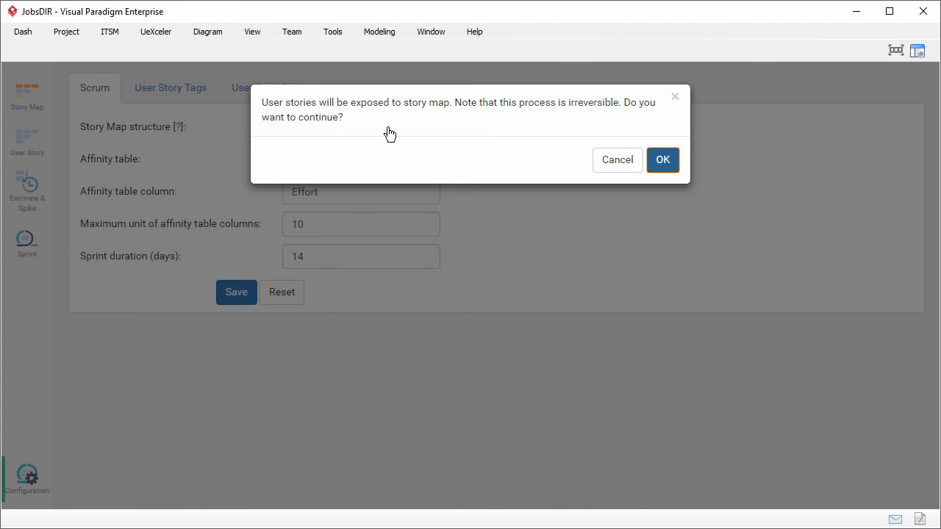
{"action": "mouse_move", "coordinate": [391, 133]}
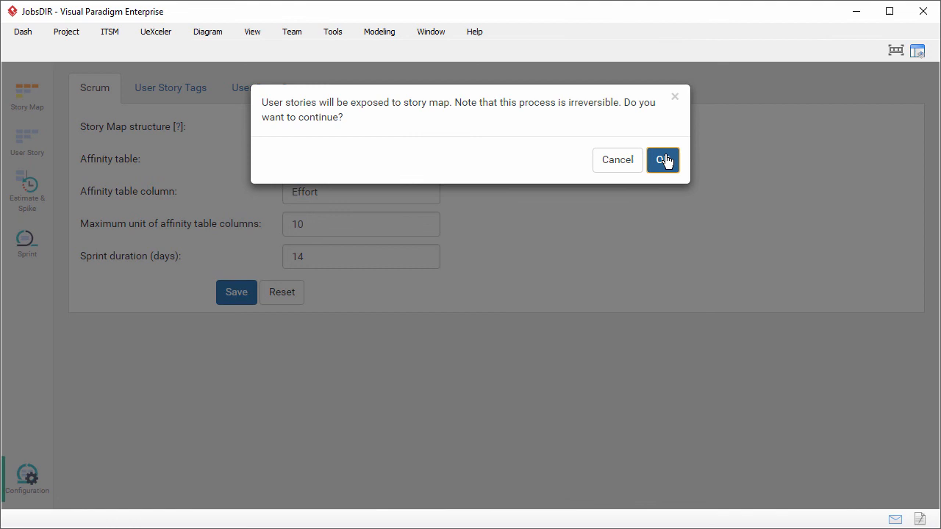
Confirm the conversion so user stories sit directly under user tasks without epics.
{"action": "left_click", "coordinate": [662, 159]}
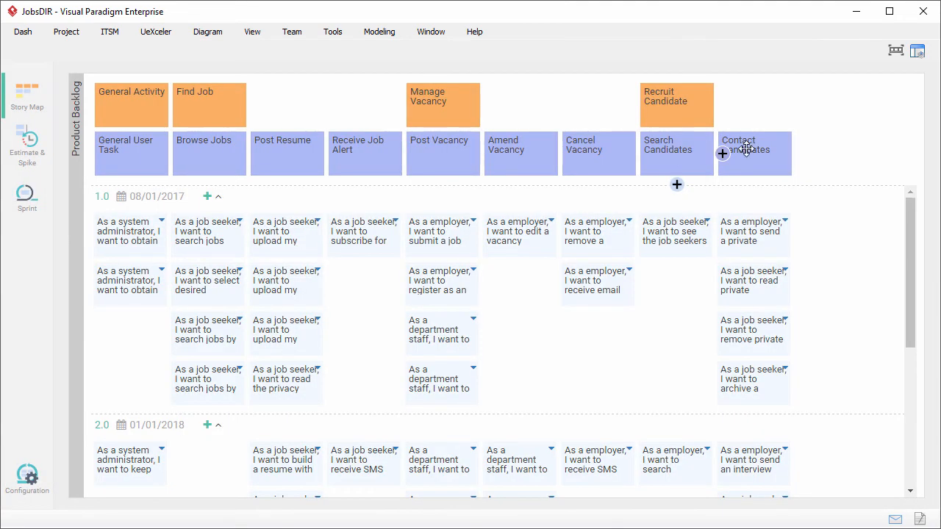
{"action": "mouse_move", "coordinate": [864, 143]}
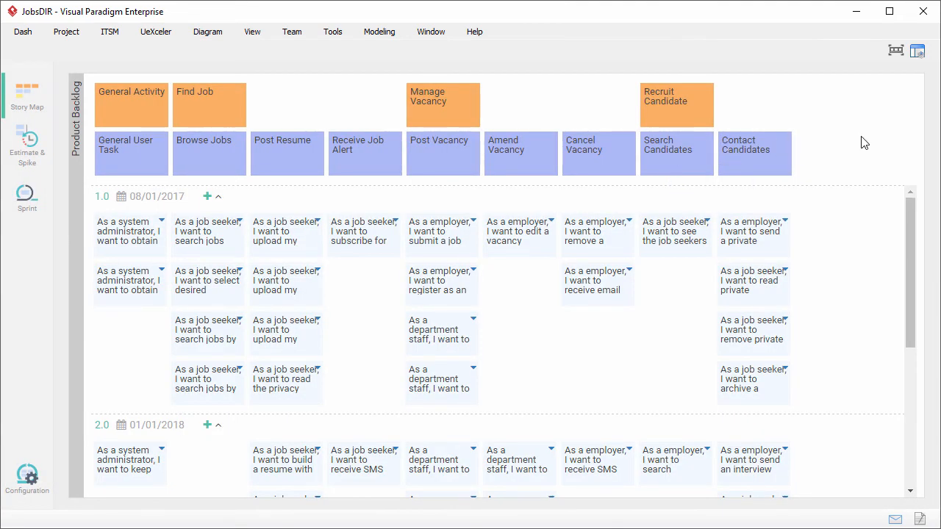